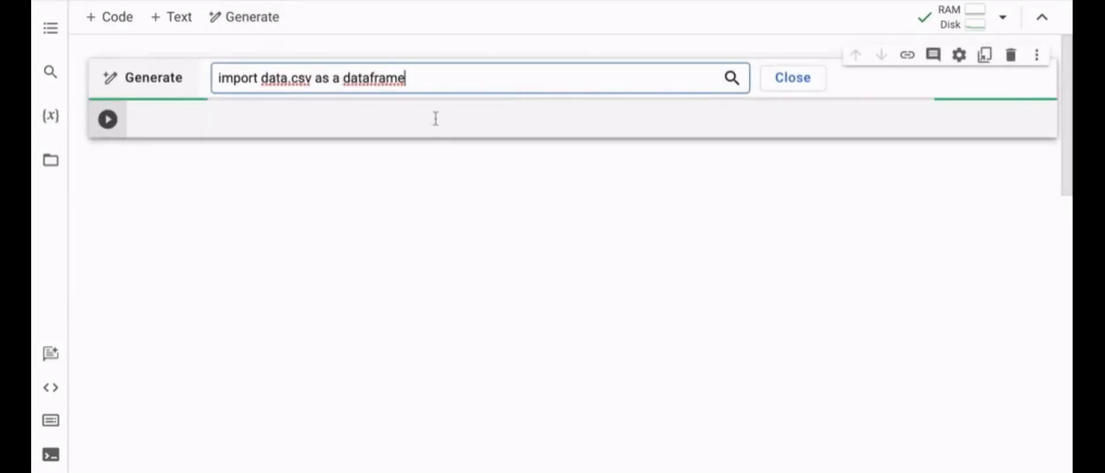
Step: Generate pandas read_csv code for data.csv, run it, and ask Colab AI how to filter a DataFrame
click(731, 77)
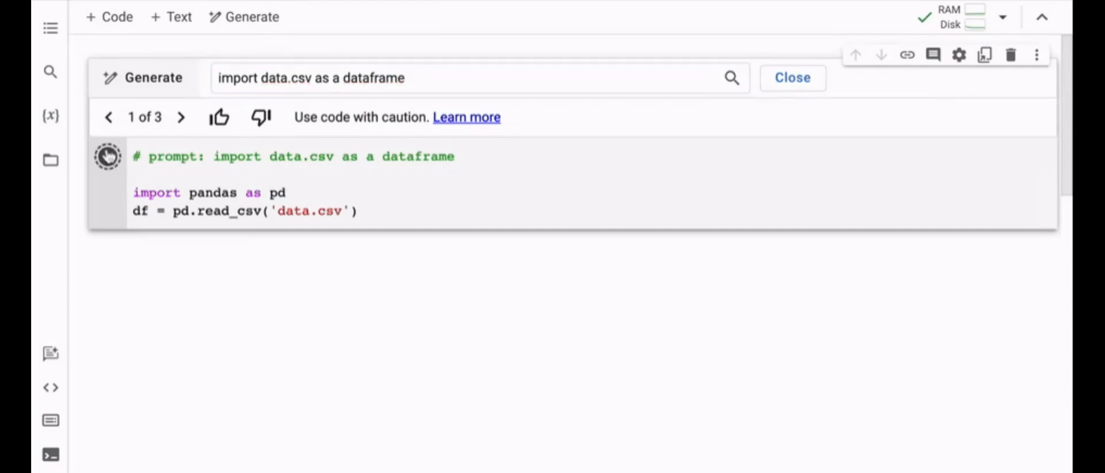
click(107, 155)
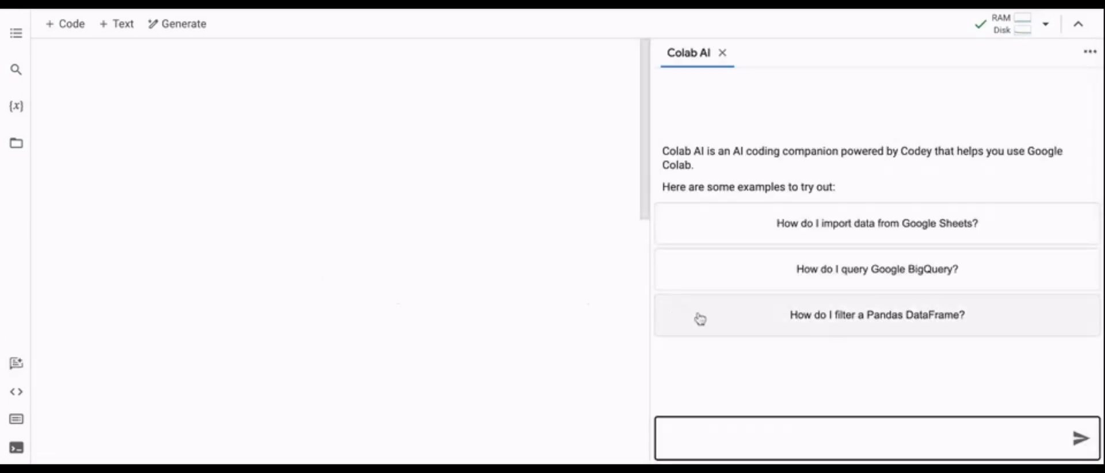
click(877, 315)
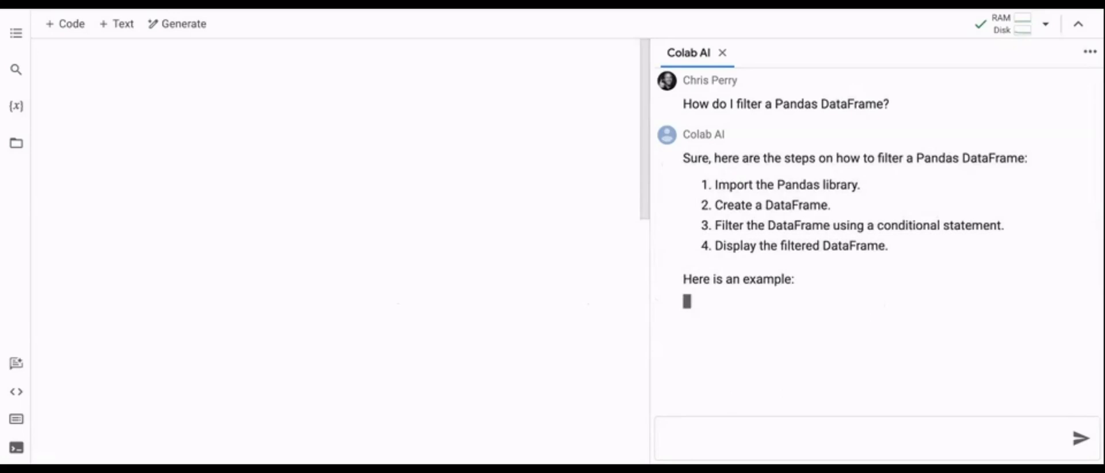
click(723, 51)
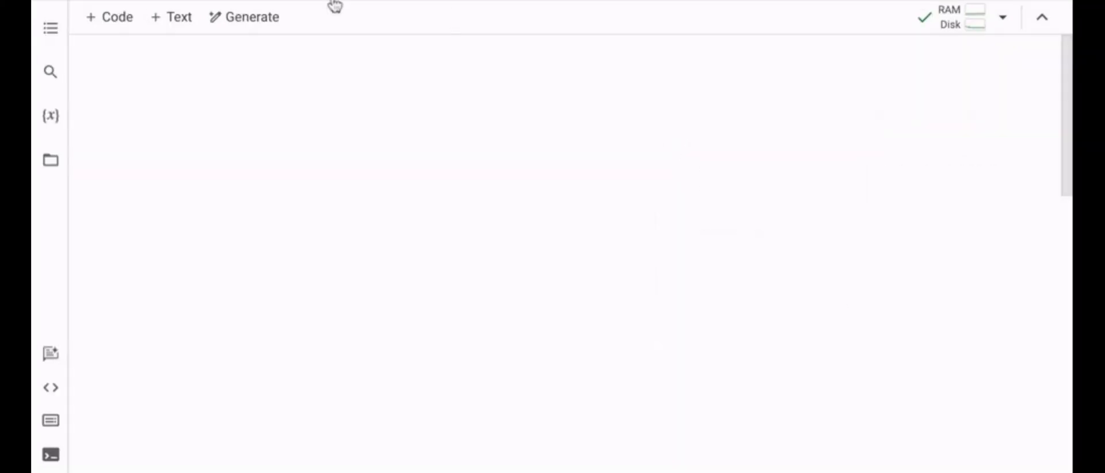
Step: Generate code from 'import data.csv as a dataframe', run the read_csv cell, and reopen Colab AI
text(import data.csv as a dataframe)
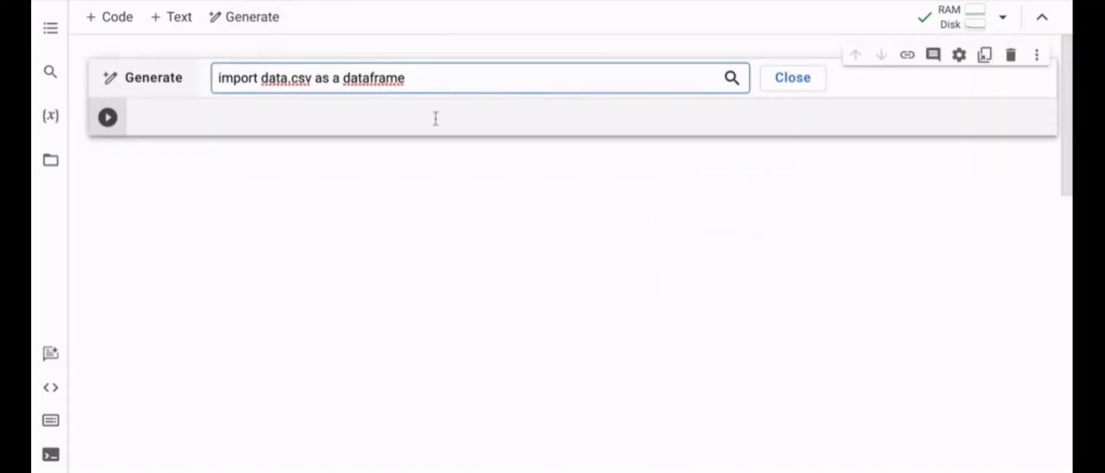
click(731, 77)
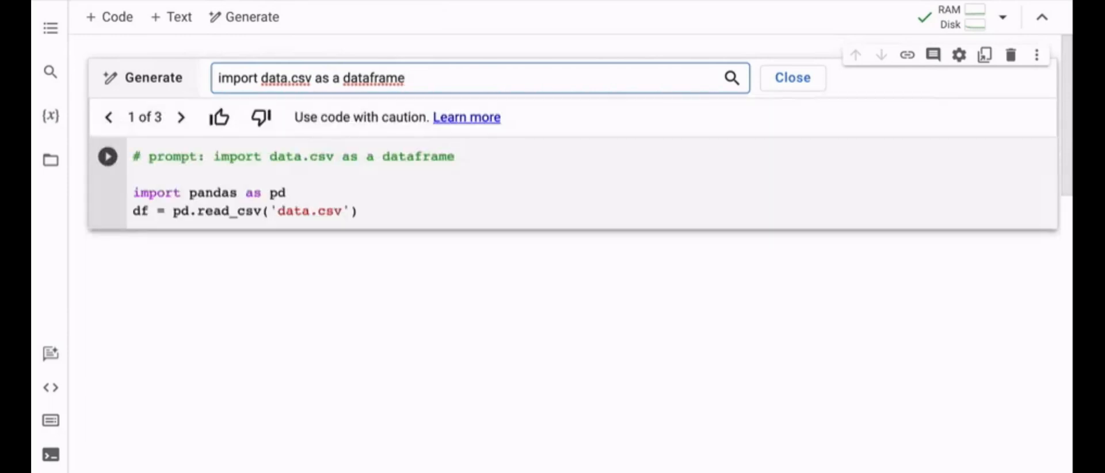
click(107, 155)
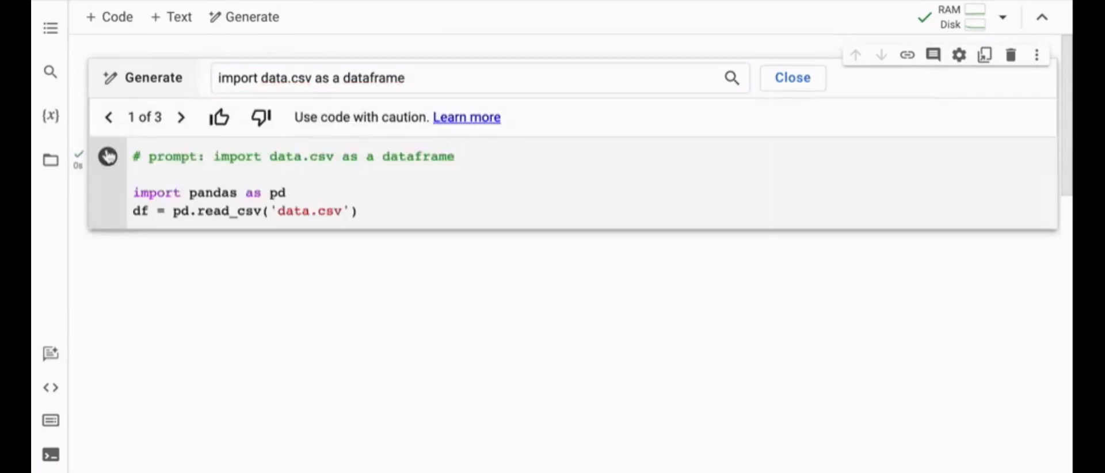
click(793, 77)
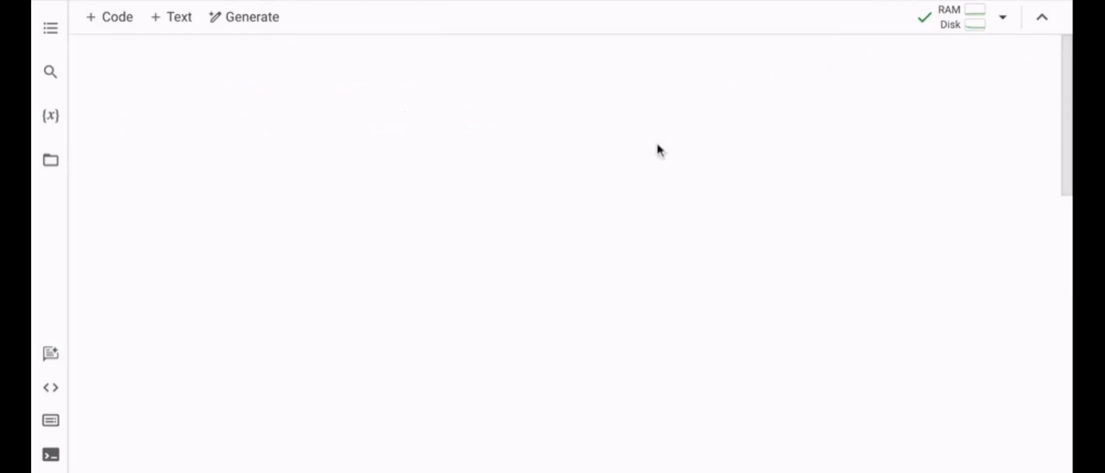
Step: Re-enter the data.csv prompt, regenerate the pandas read_csv code into df, and run it
text(import data.csv as a dataframe)
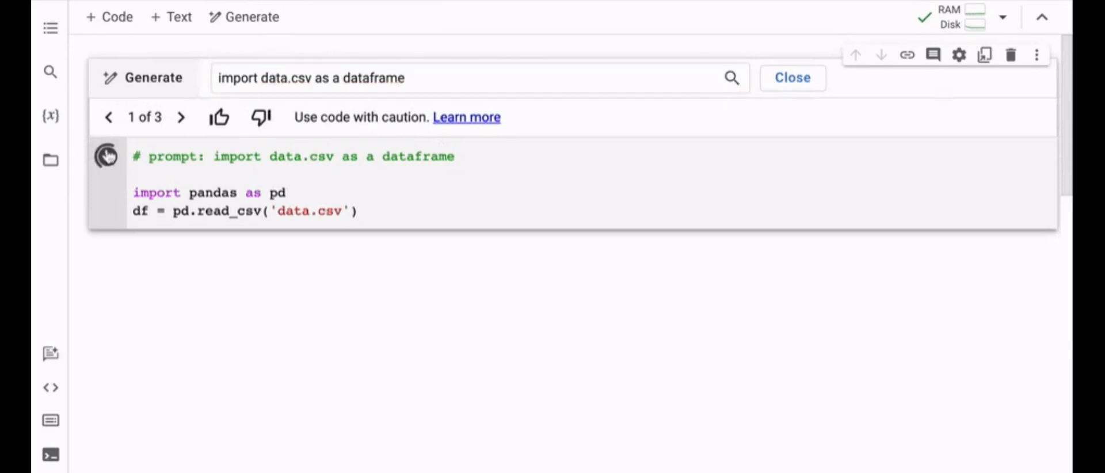
click(106, 155)
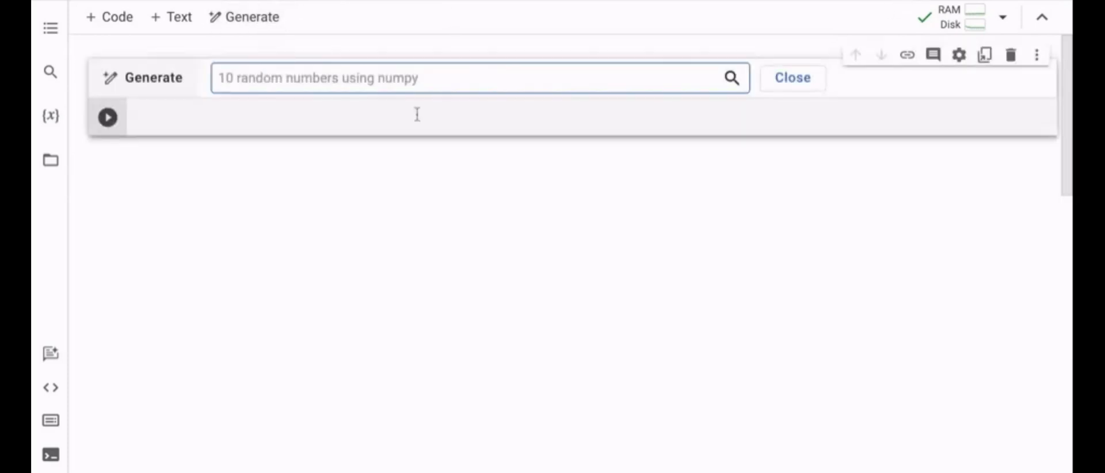
text(import data.csv as a dataframe)
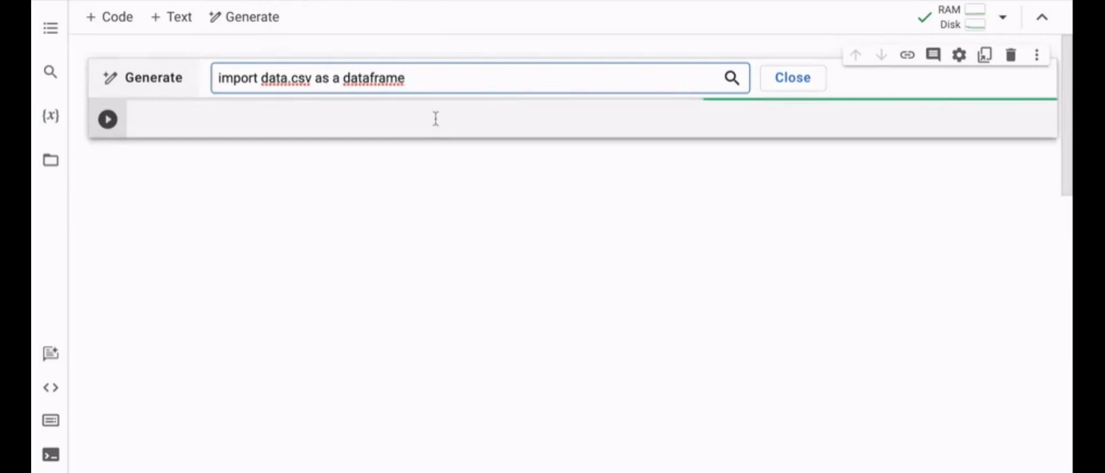
click(731, 77)
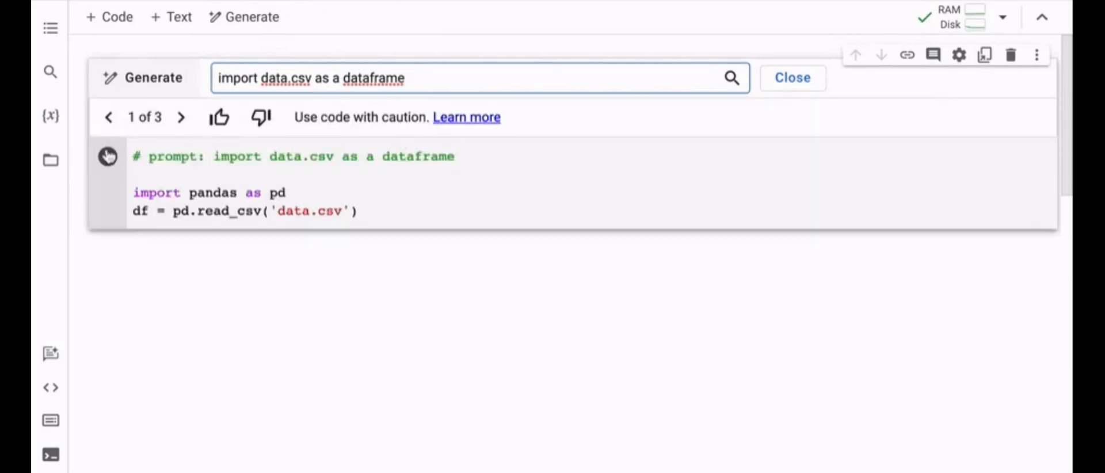
click(107, 156)
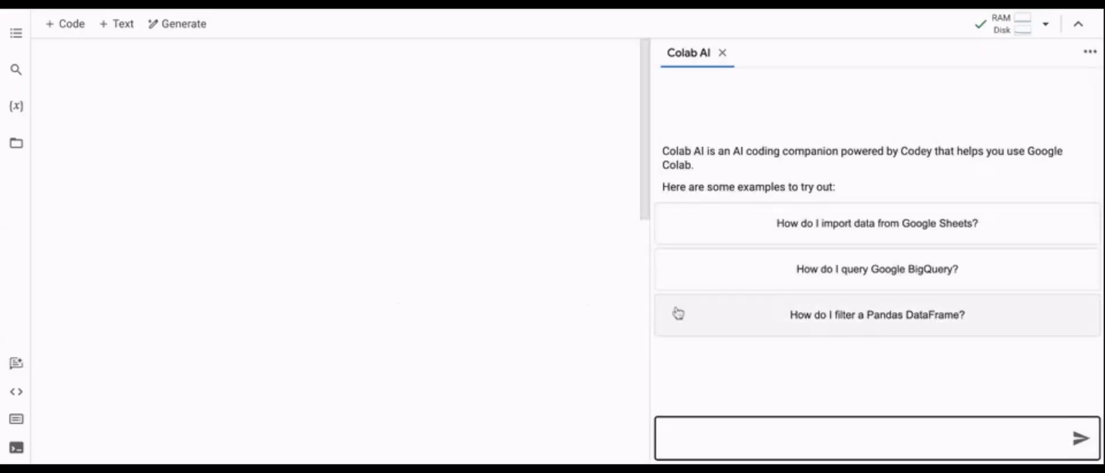
Step: Ask Colab AI 'How do I filter a Pandas DataFrame?' and let it stream its step-by-step answer
click(877, 314)
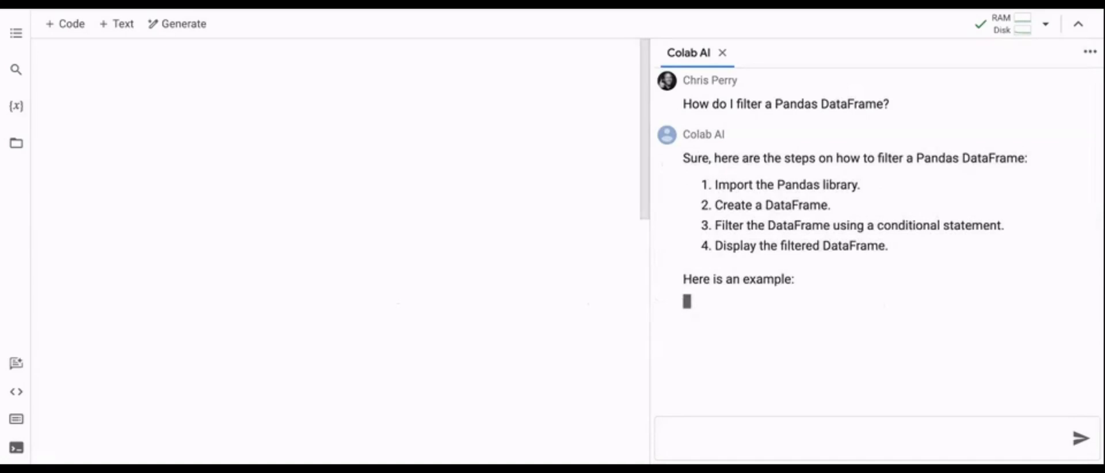
click(721, 52)
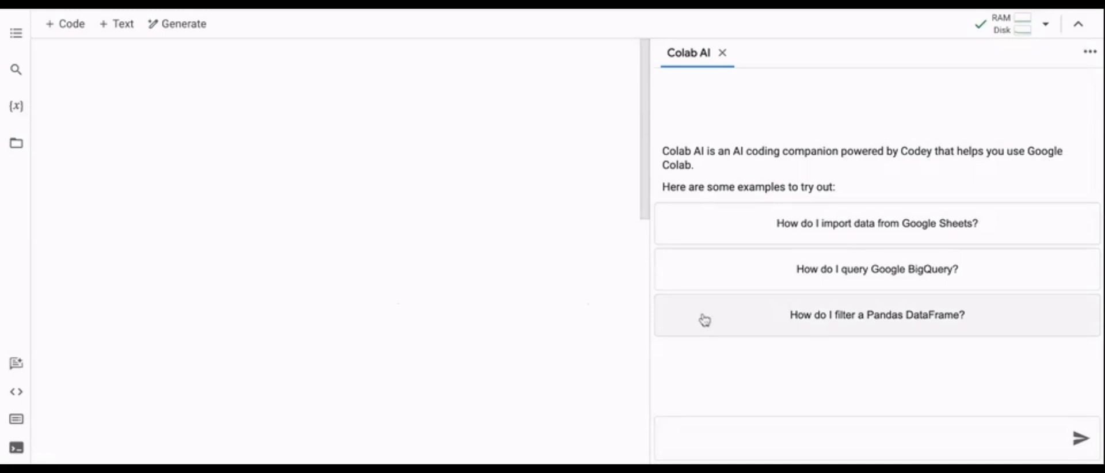
click(877, 314)
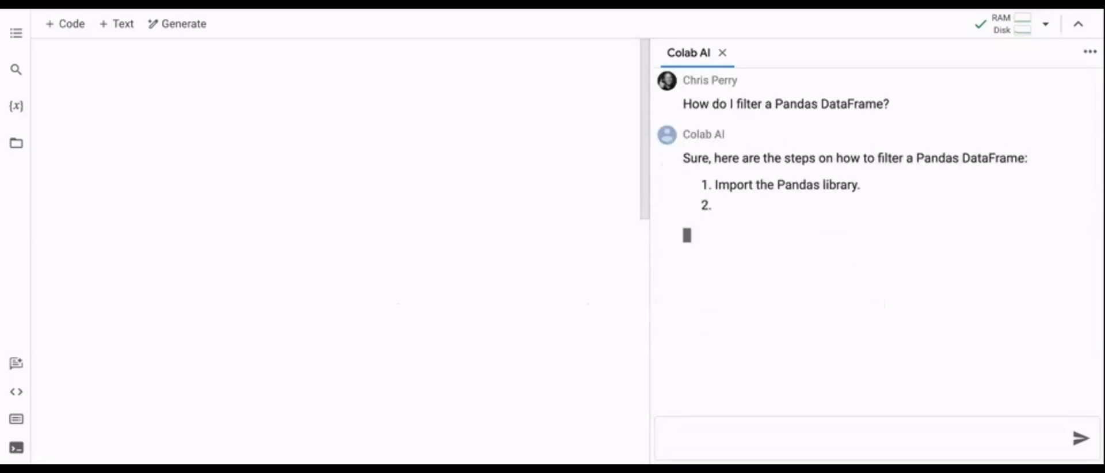